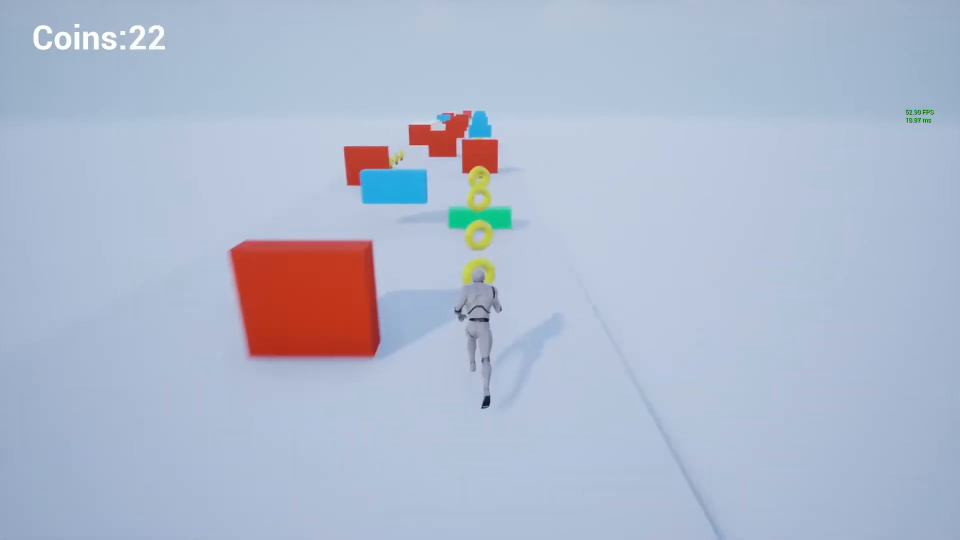
Choose the Third Person template in the Project Browser and continue to project settings.
key("w")
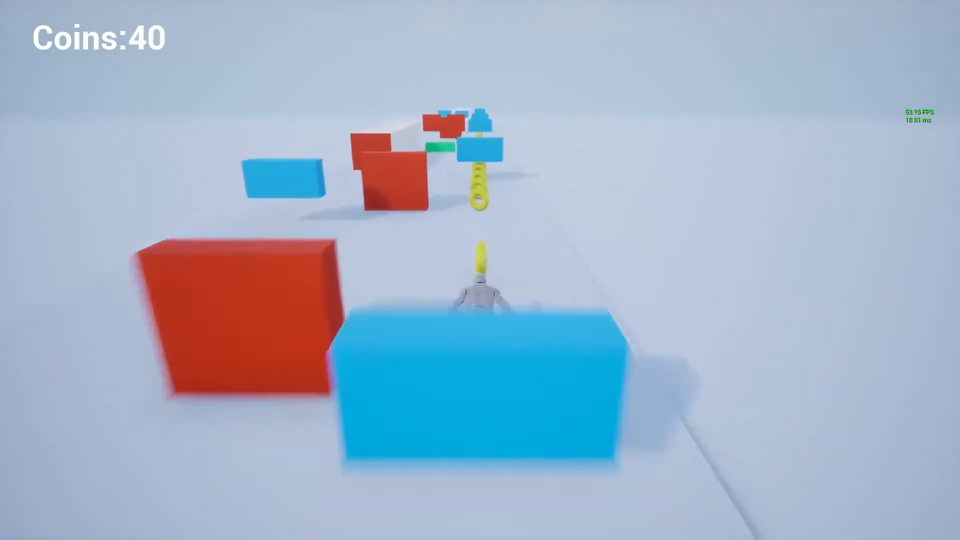
key("w")
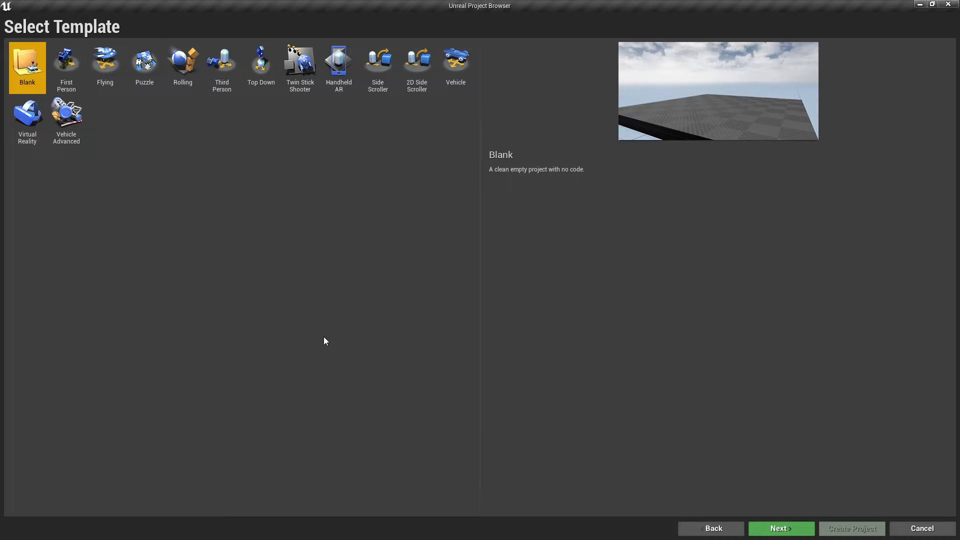
left_click(222, 67)
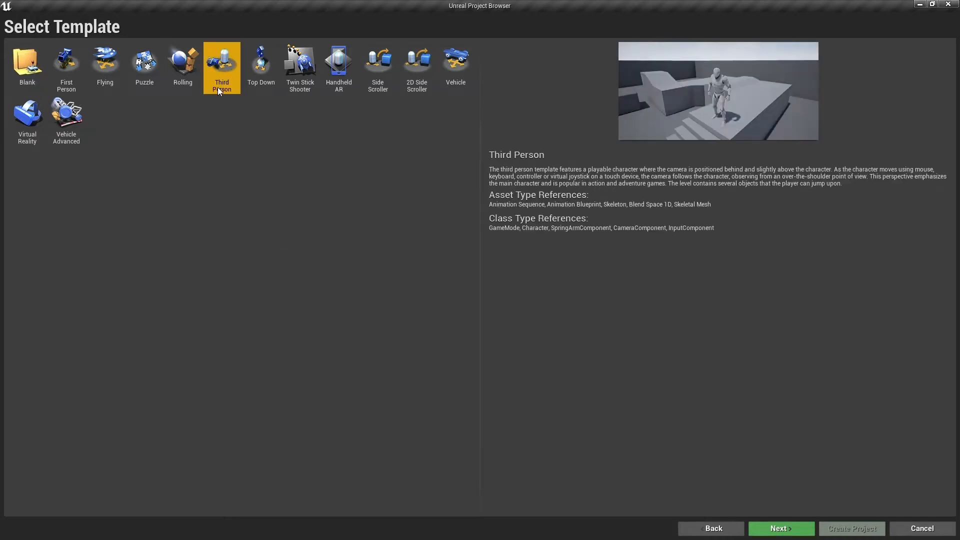
mouse_move(794, 530)
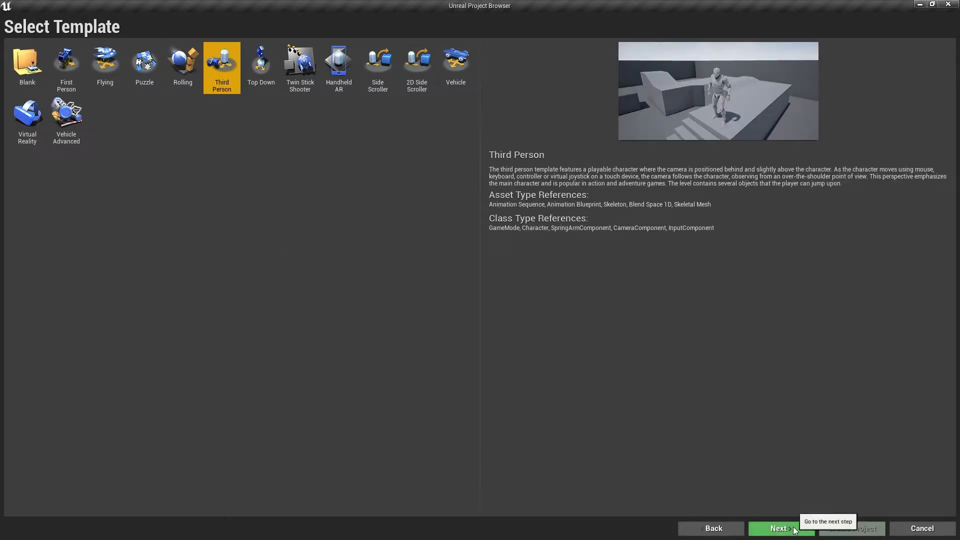
left_click(781, 528)
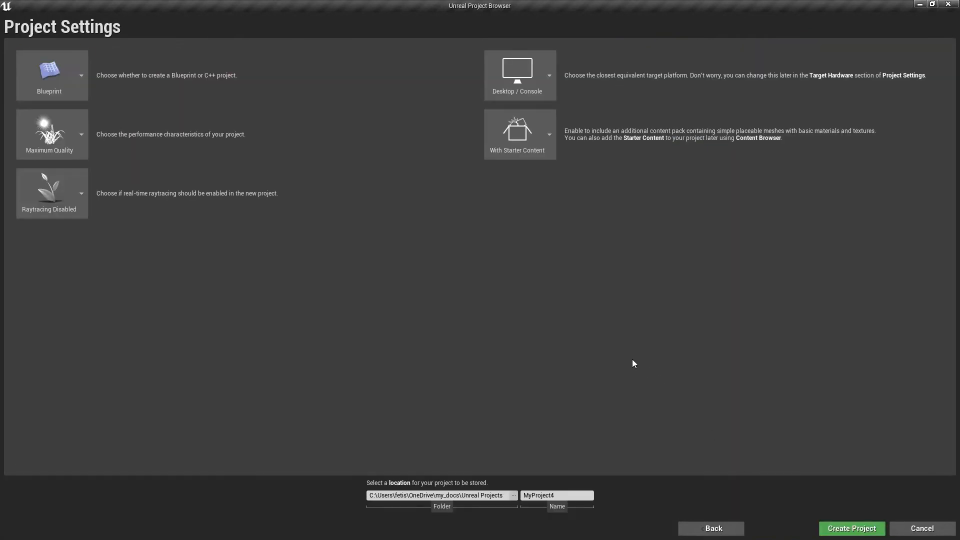
mouse_move(272, 100)
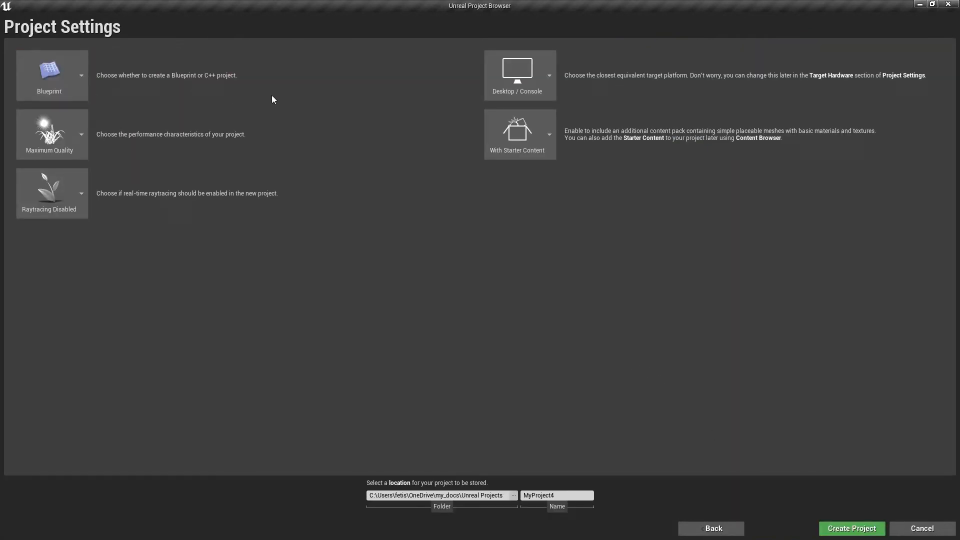
Name the Blueprint project TutorialRunner with starter content and create it.
left_click(518, 134)
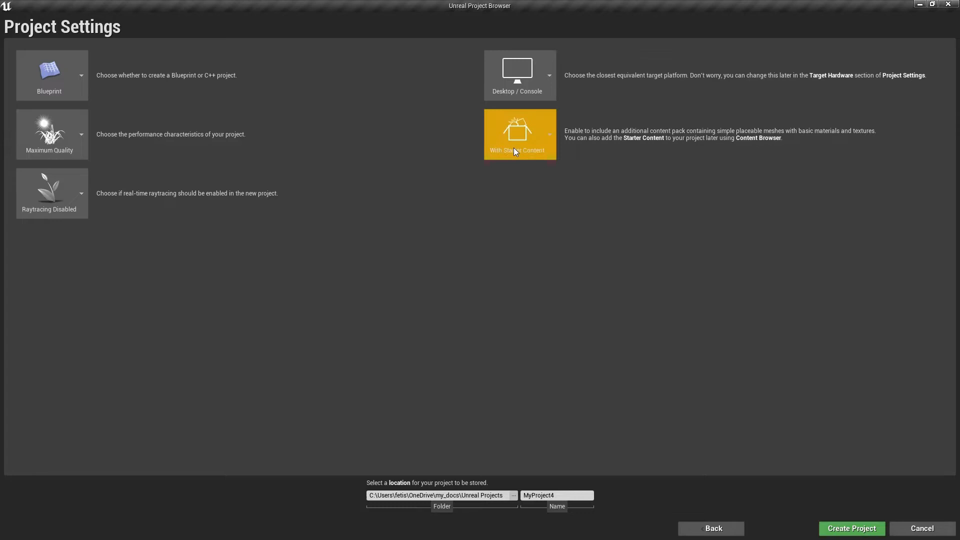
left_click(519, 133)
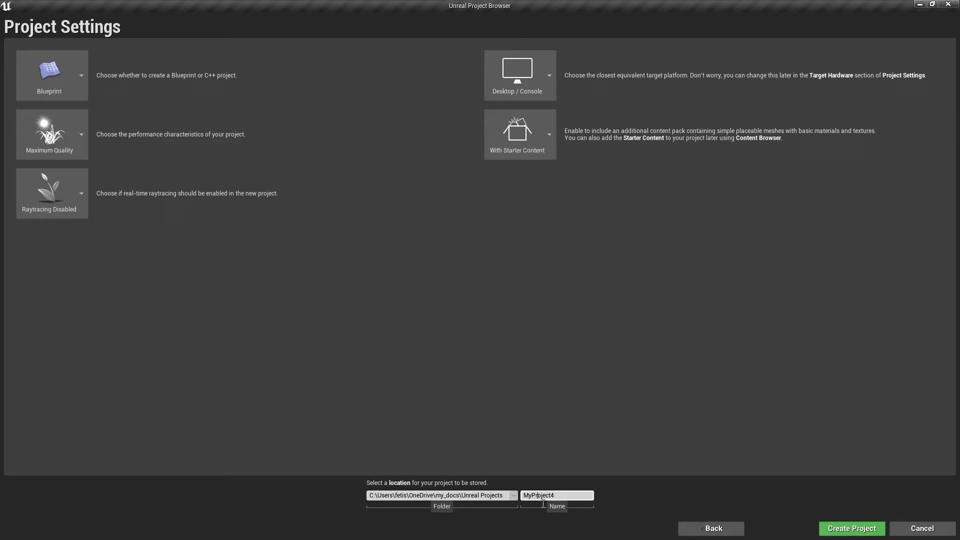
type("TutorialRunner")
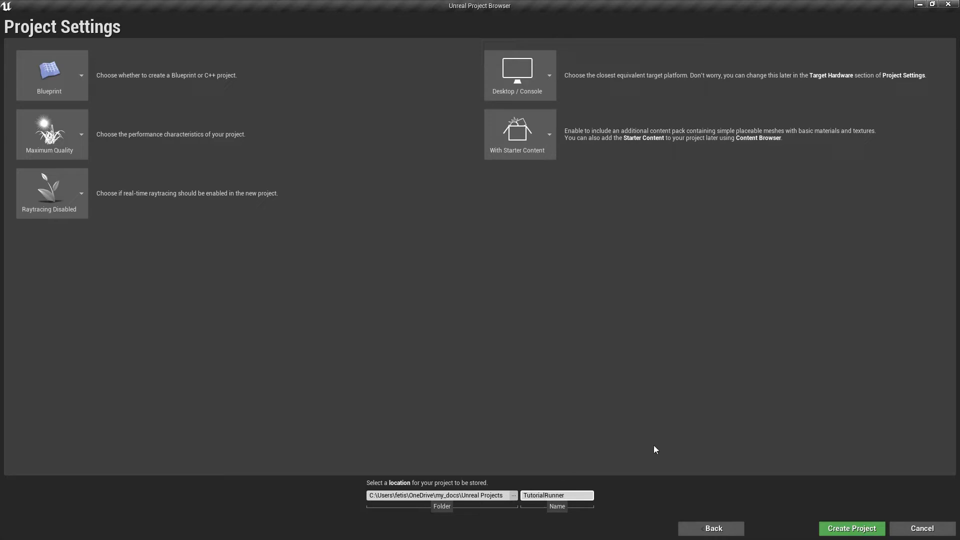
left_click(850, 528)
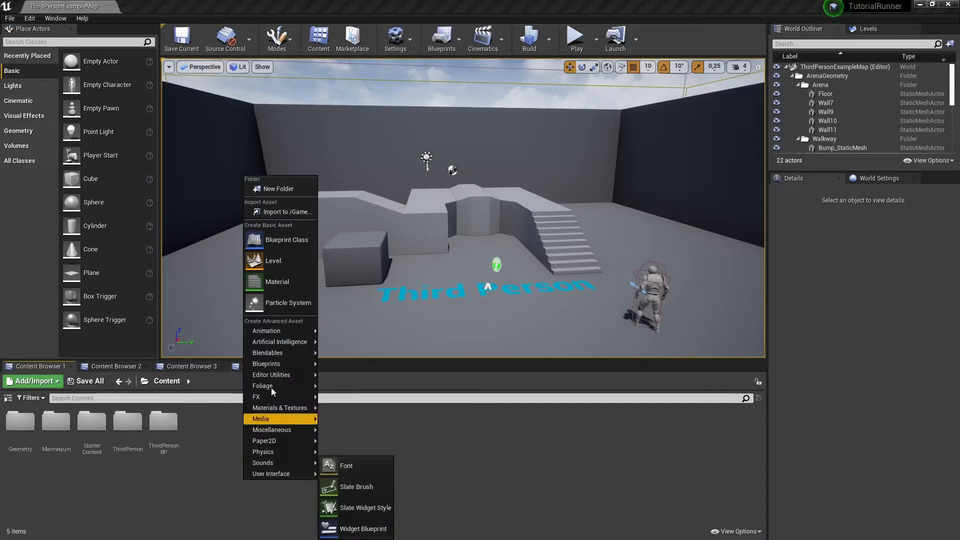
Create a Runner folder under Content with a Maps subfolder inside it.
left_click(277, 189)
type("Runner")
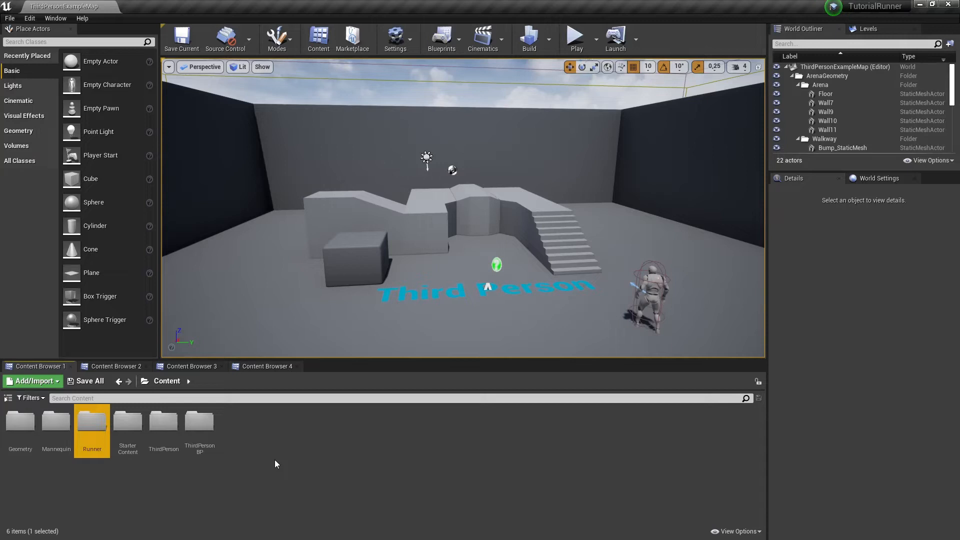
double_click(92, 422)
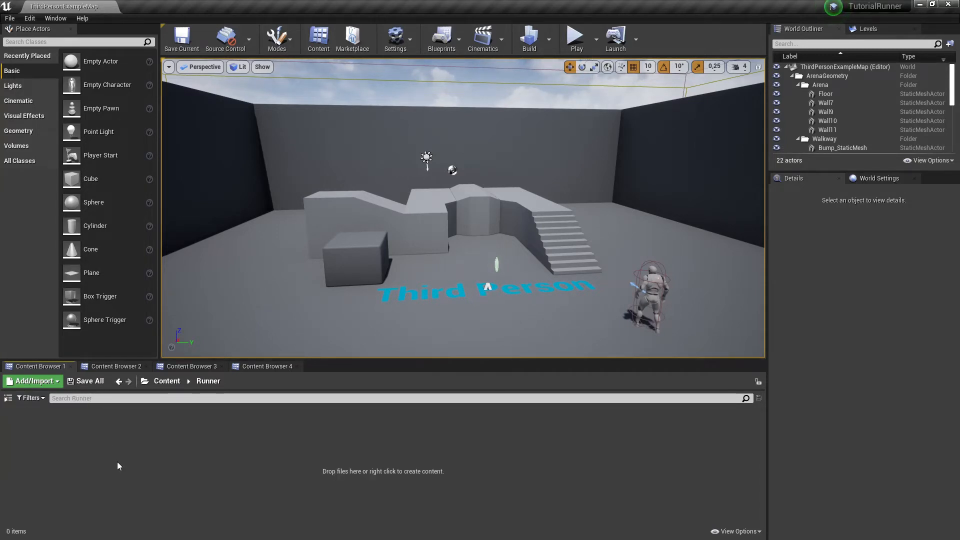
right_click(383, 472)
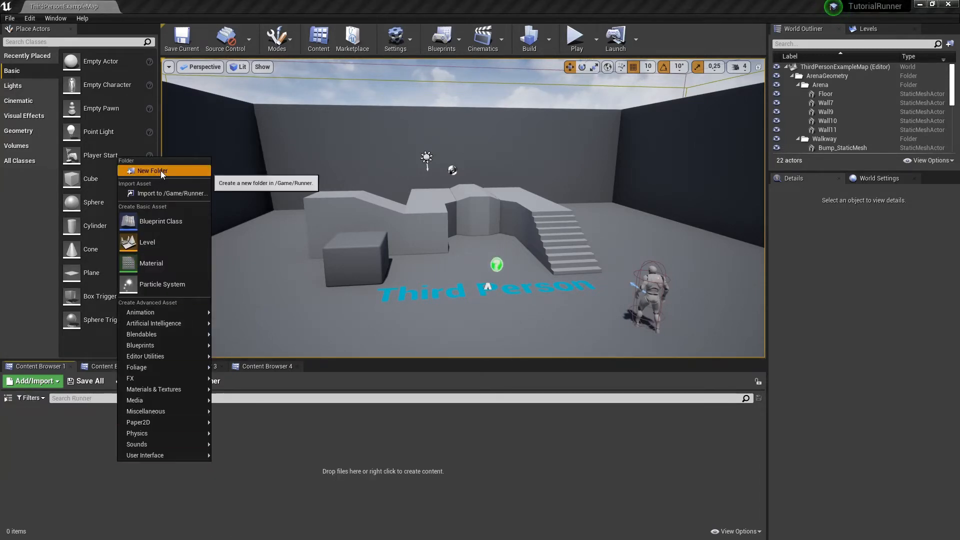
left_click(152, 171)
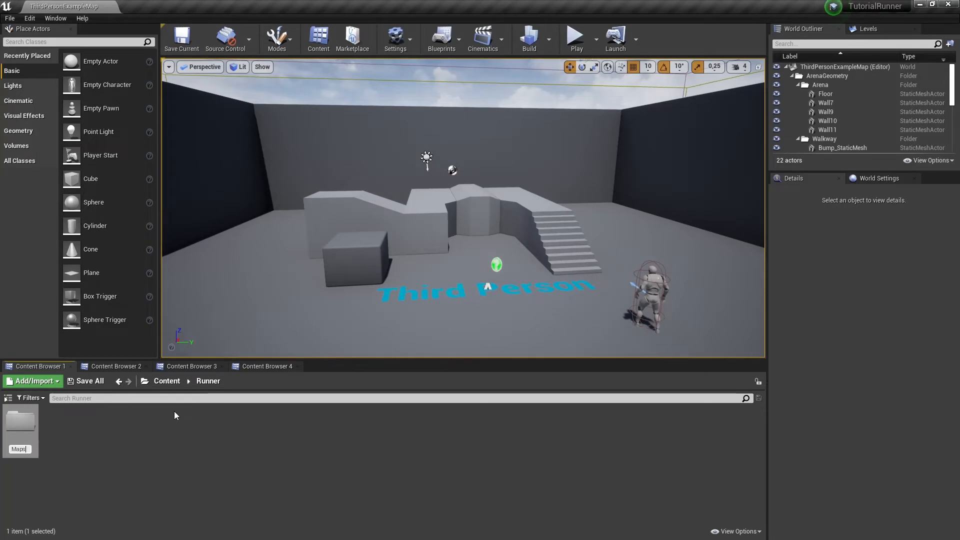
Add a new level named RunMap inside the Maps folder.
double_click(20, 423)
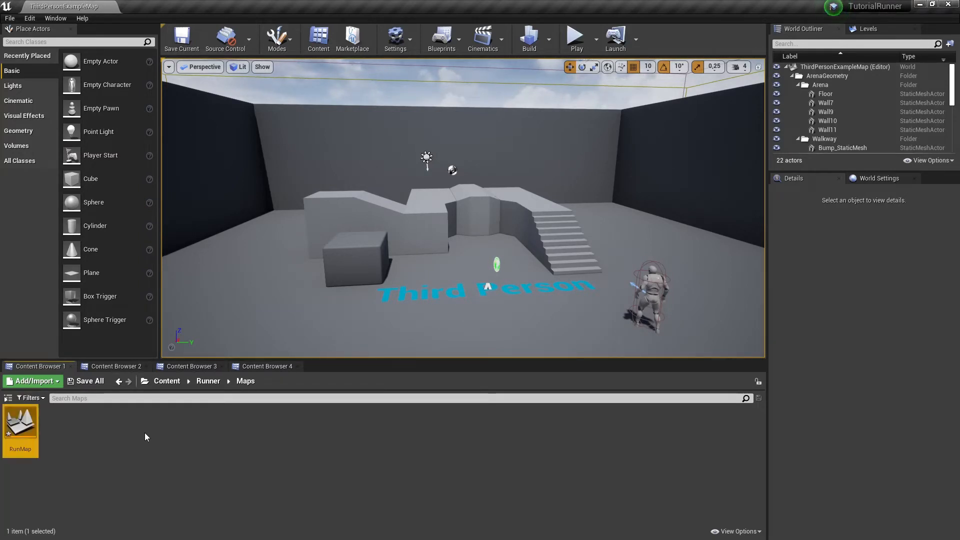
left_click(89, 381)
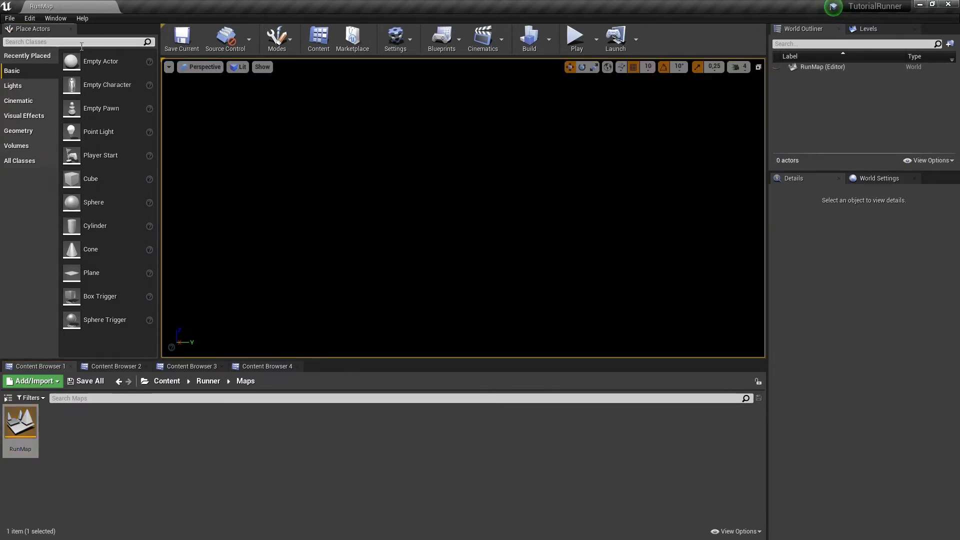
Add a sky sphere, directional light and sky light to RunMap.
type("sky")
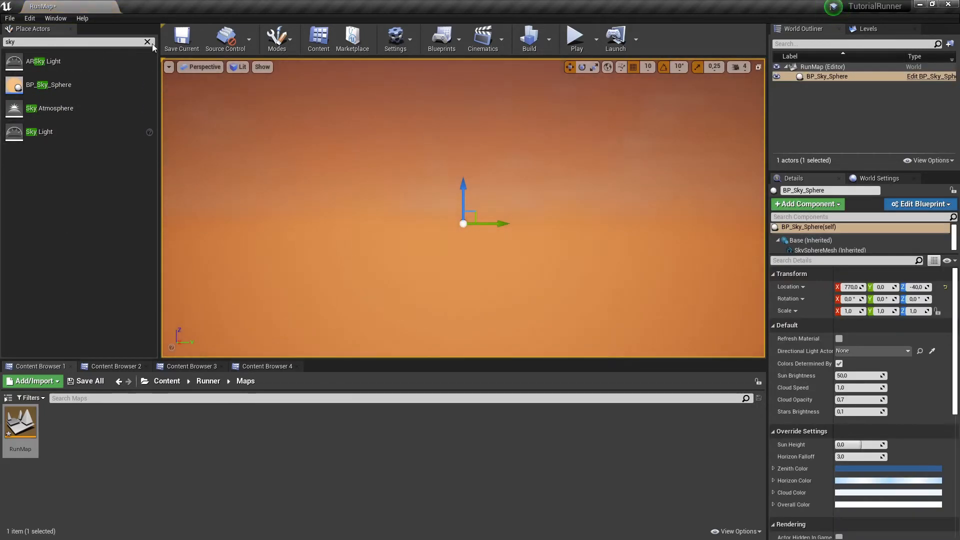
left_click(147, 42)
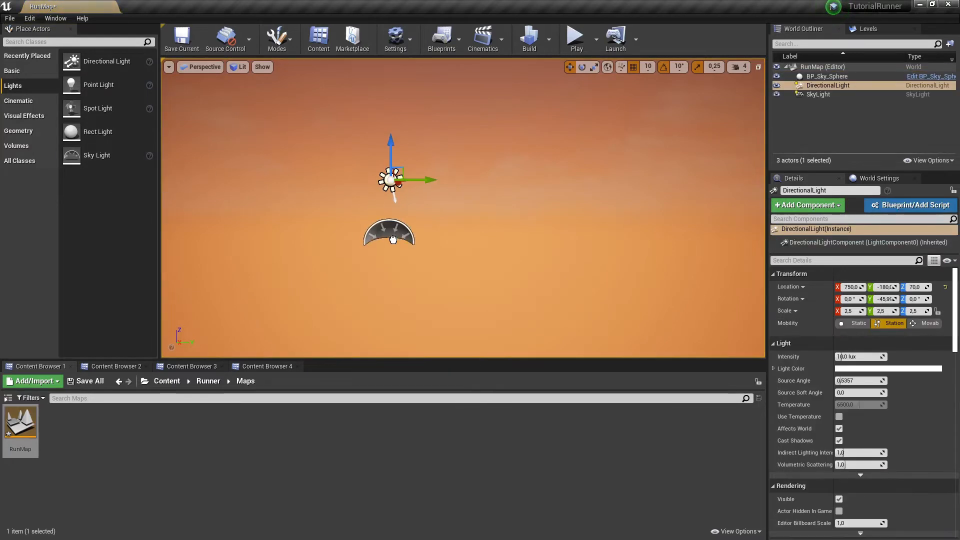
left_click(818, 94)
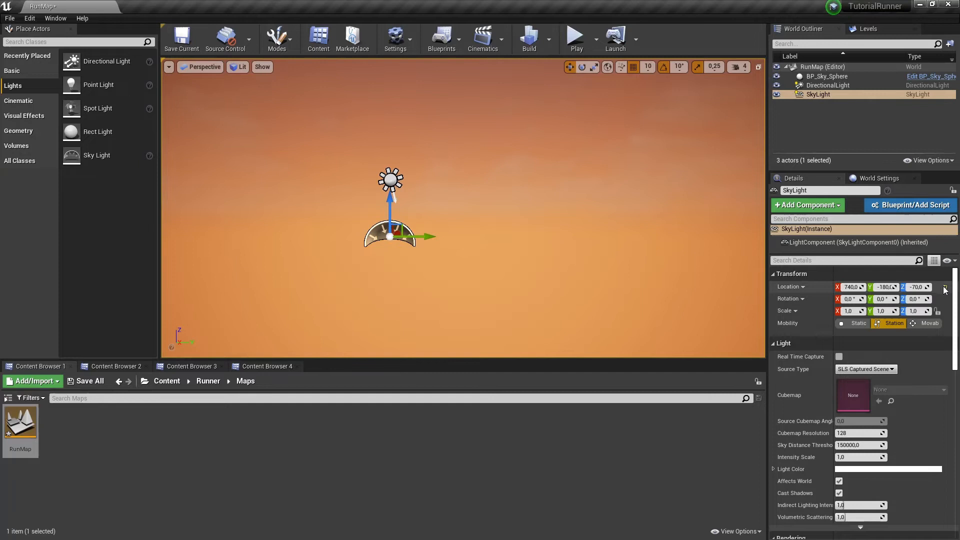
Set BP_Sky_Sphere's Directional Light Actor to DirectionalLight for a blue daytime sky.
left_click(828, 76)
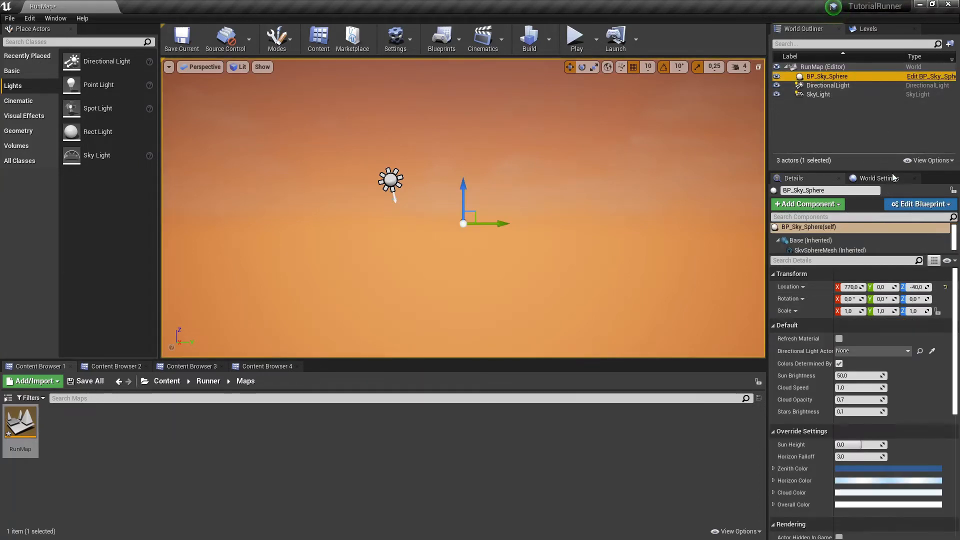
left_click(909, 351)
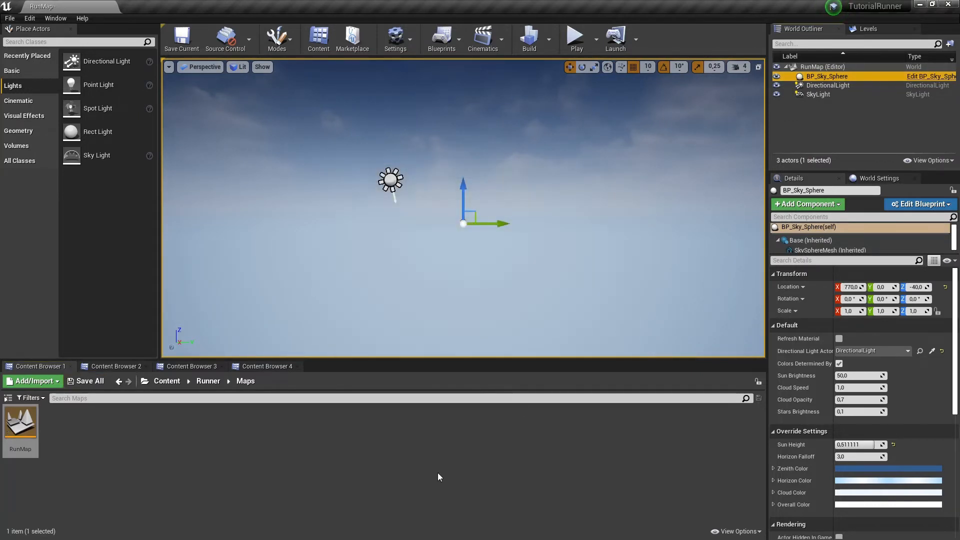
left_click(208, 382)
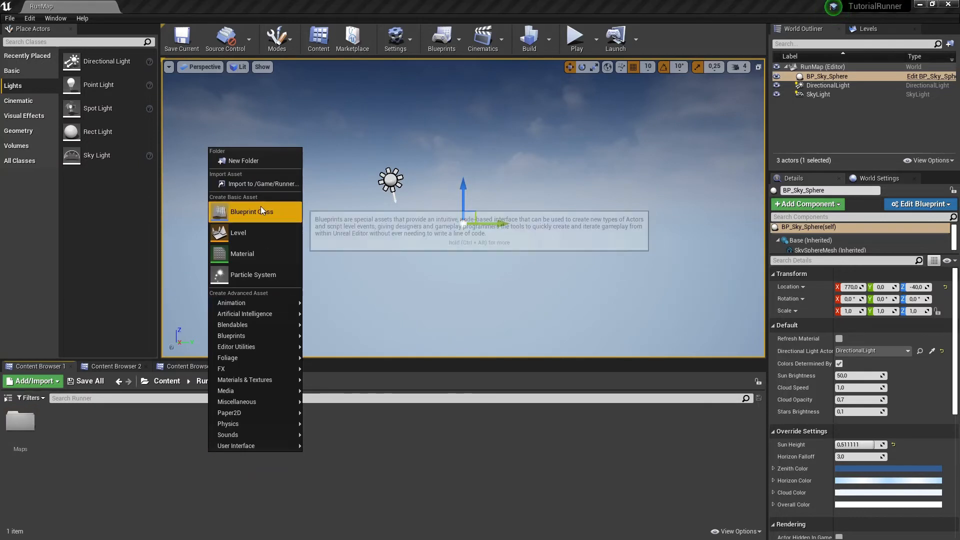
Create a Blueprints folder under Runner holding a Game Mode Base blueprint BP_RunGameMode.
left_click(242, 160)
type("Blueprints")
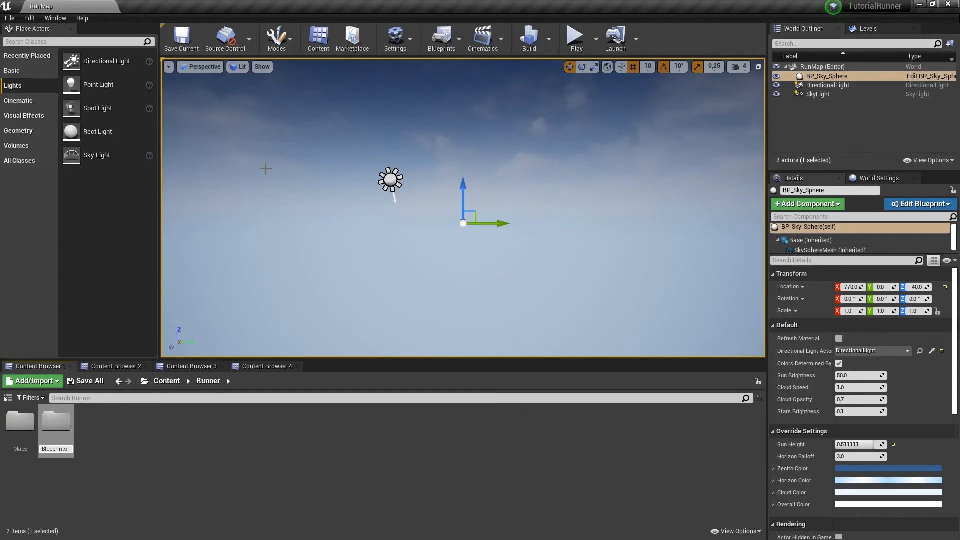
double_click(54, 421)
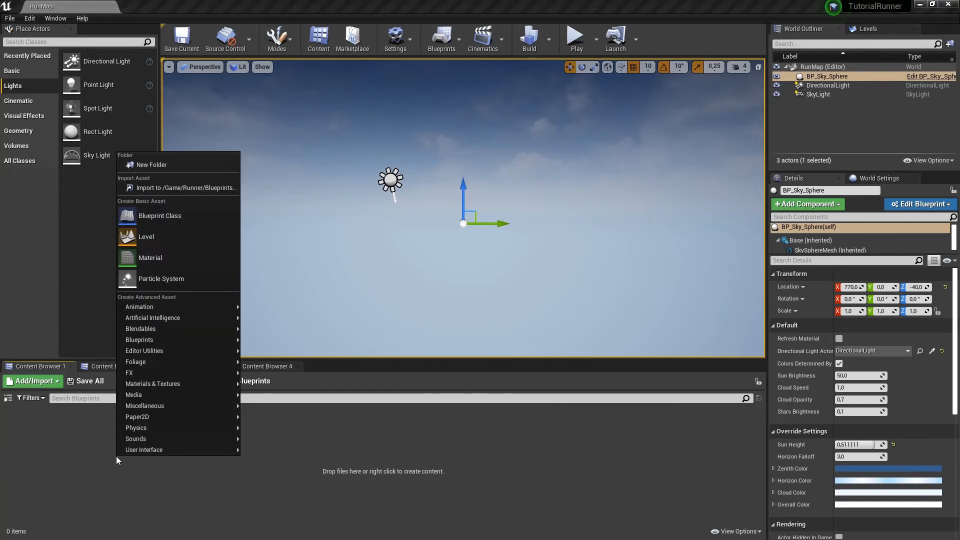
left_click(161, 216)
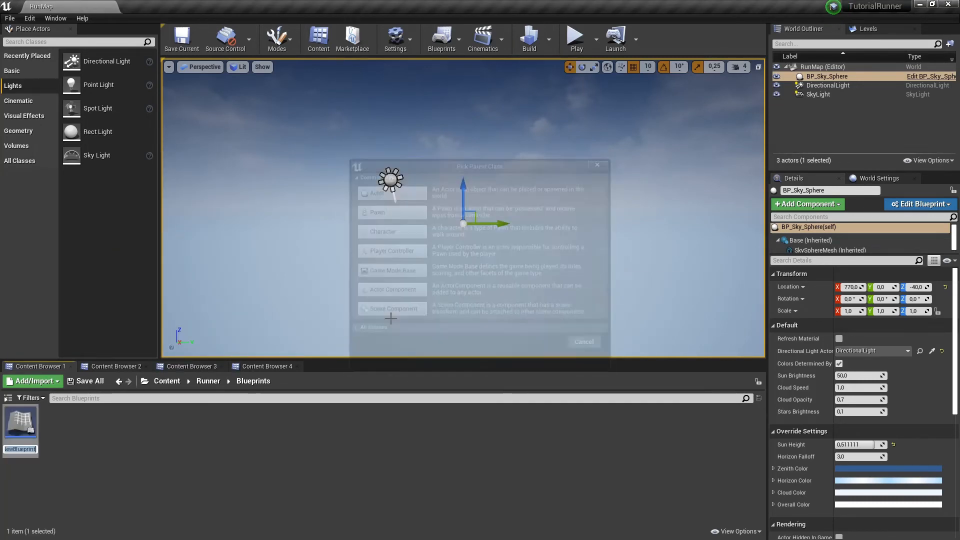
left_click(582, 342)
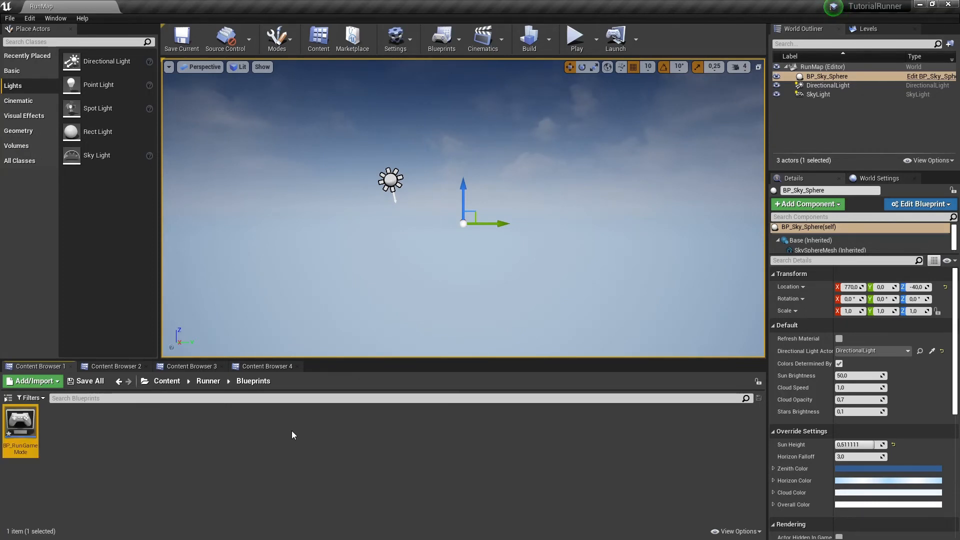
mouse_move(280, 449)
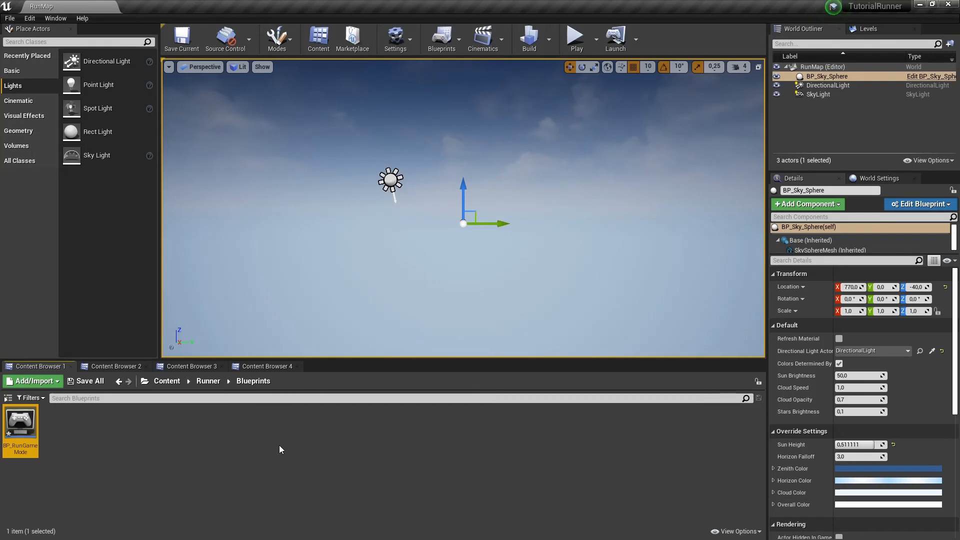
mouse_move(396, 39)
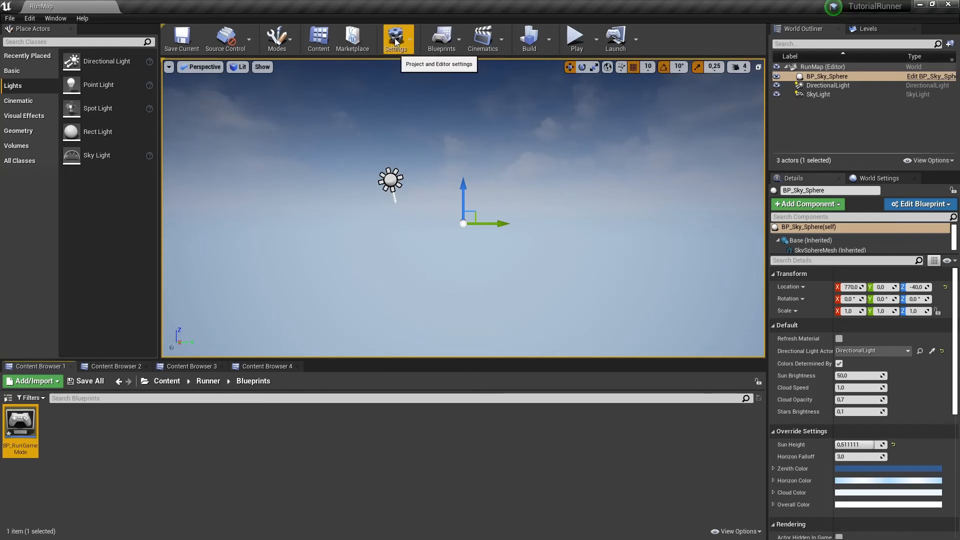
In Maps & Modes, set RunMap as default map and BP_RunGameMode as default game mode.
left_click(396, 39)
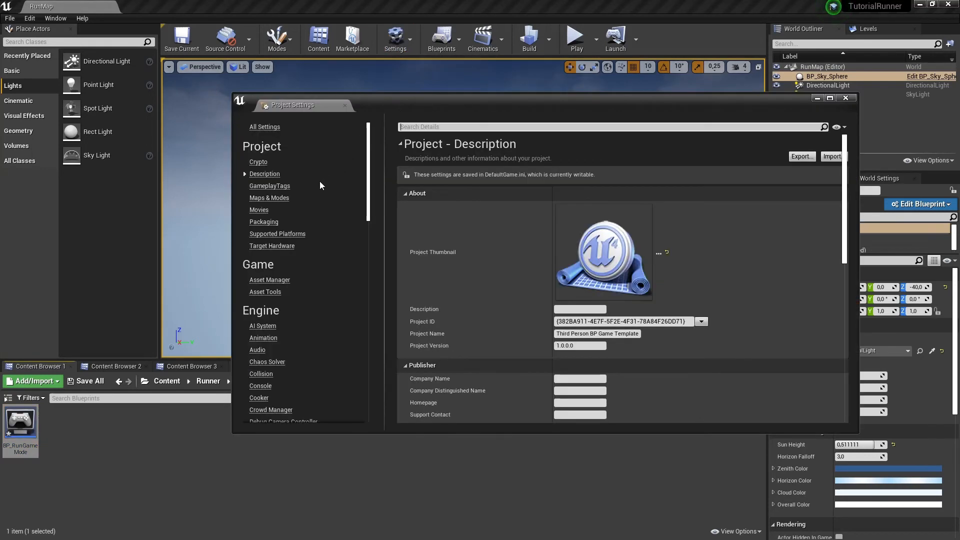
mouse_move(276, 210)
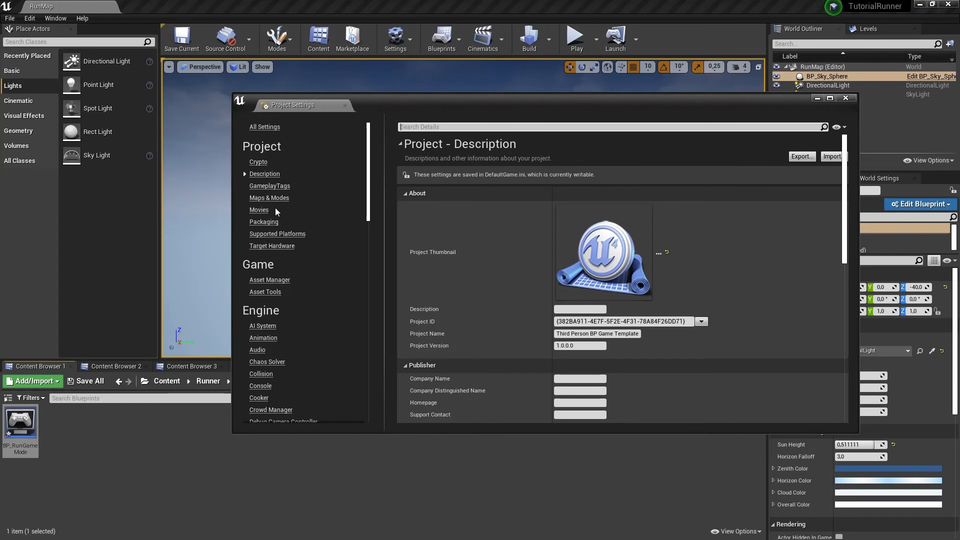
left_click(269, 198)
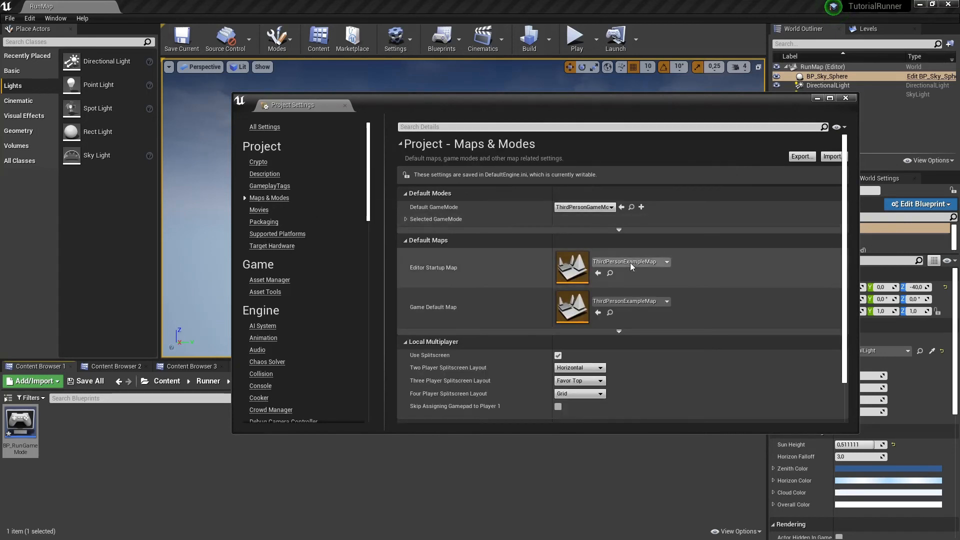
left_click(666, 261)
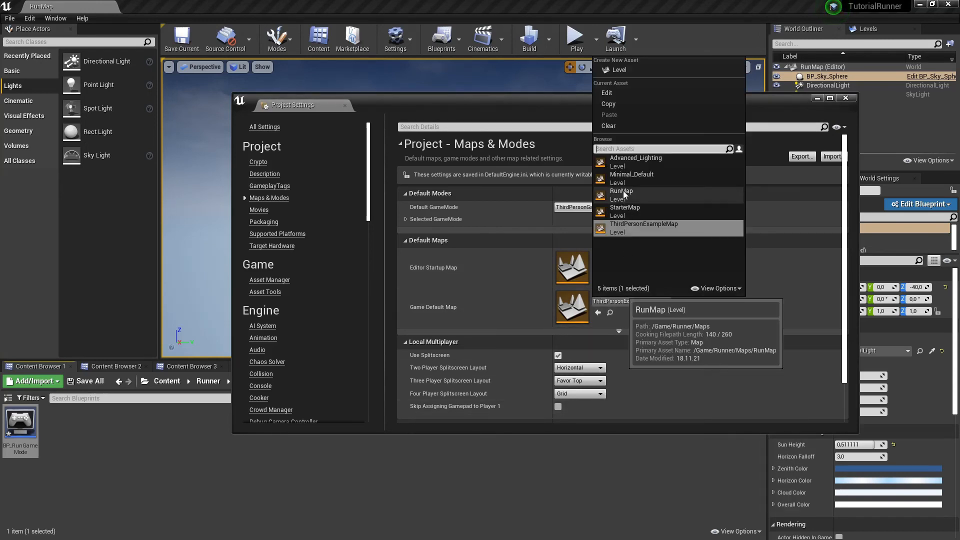
left_click(611, 207)
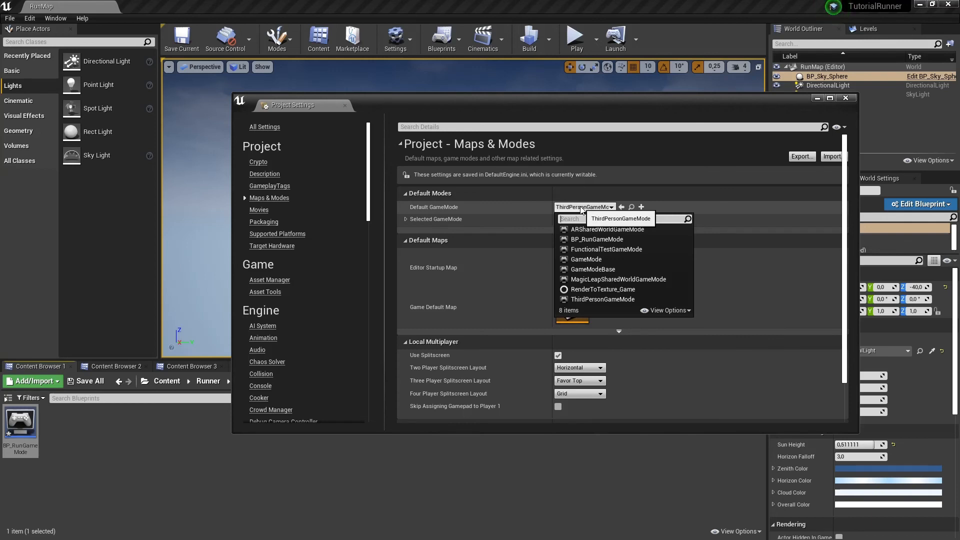
mouse_move(595, 239)
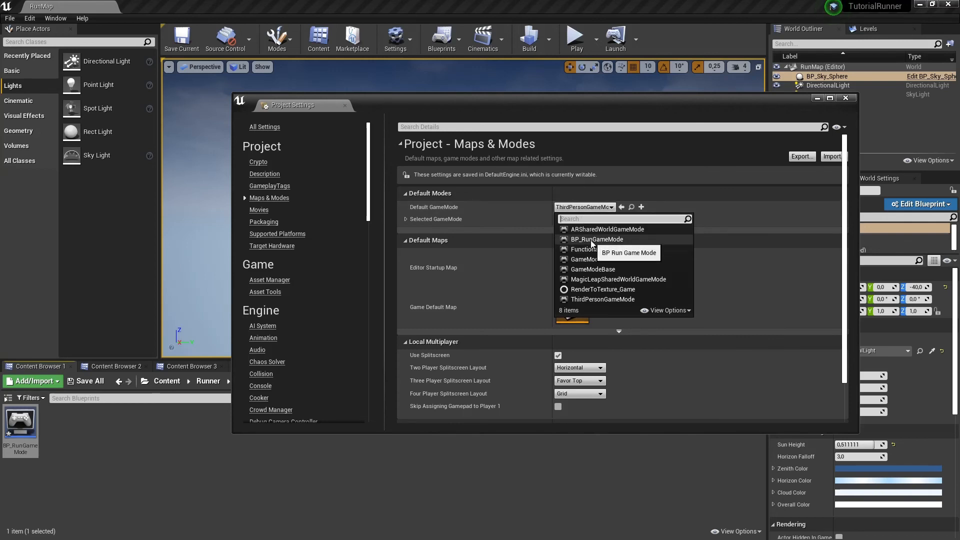
left_click(846, 98)
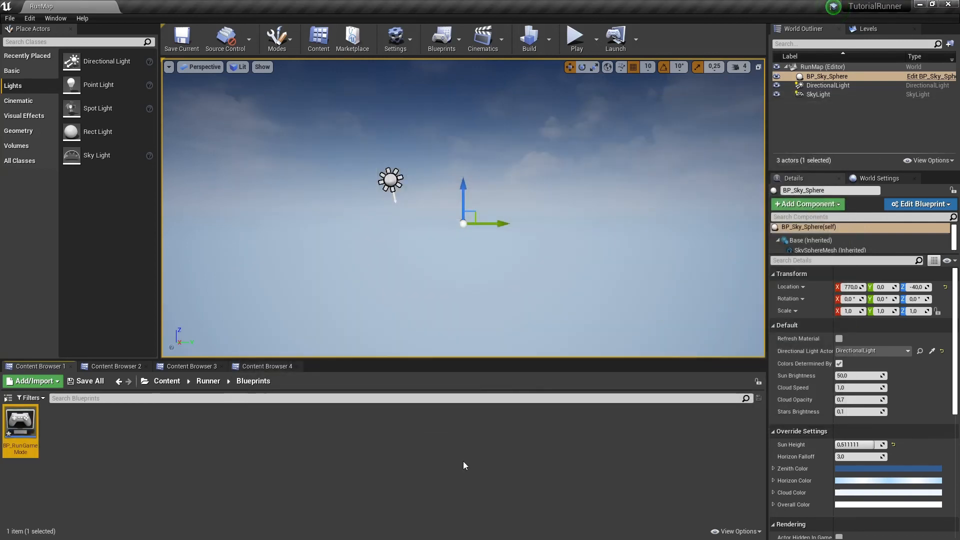
Save all content, confirming the BP_RunGameMode blueprint in the Save Content dialog.
left_click(90, 380)
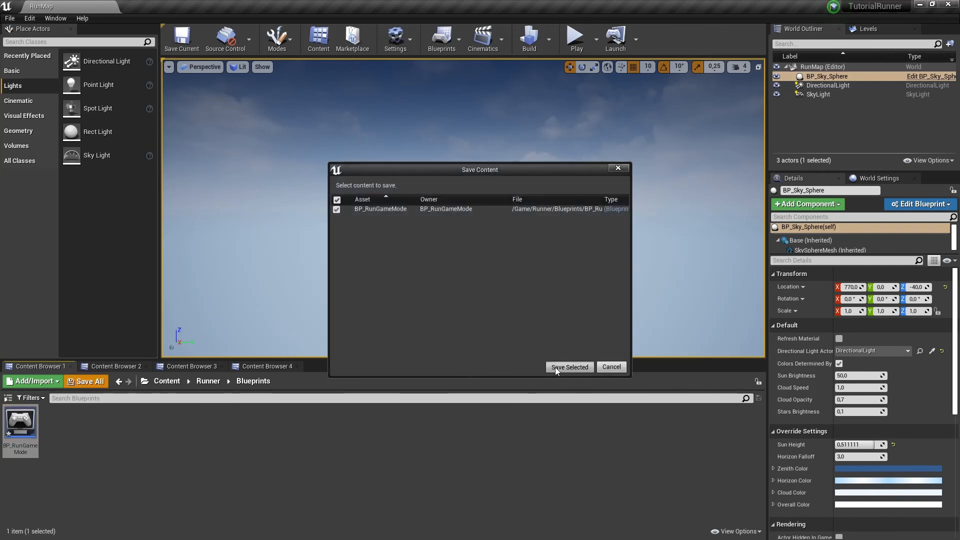
left_click(568, 367)
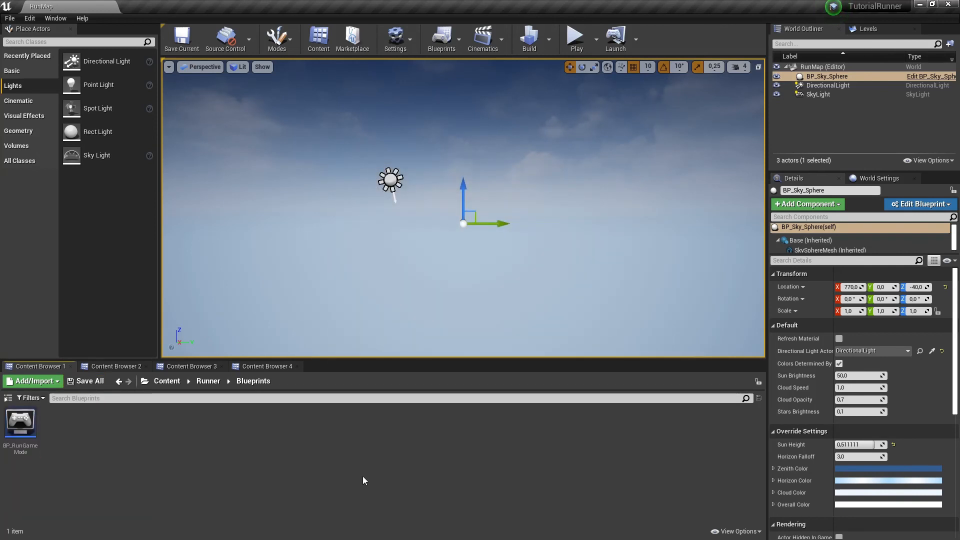